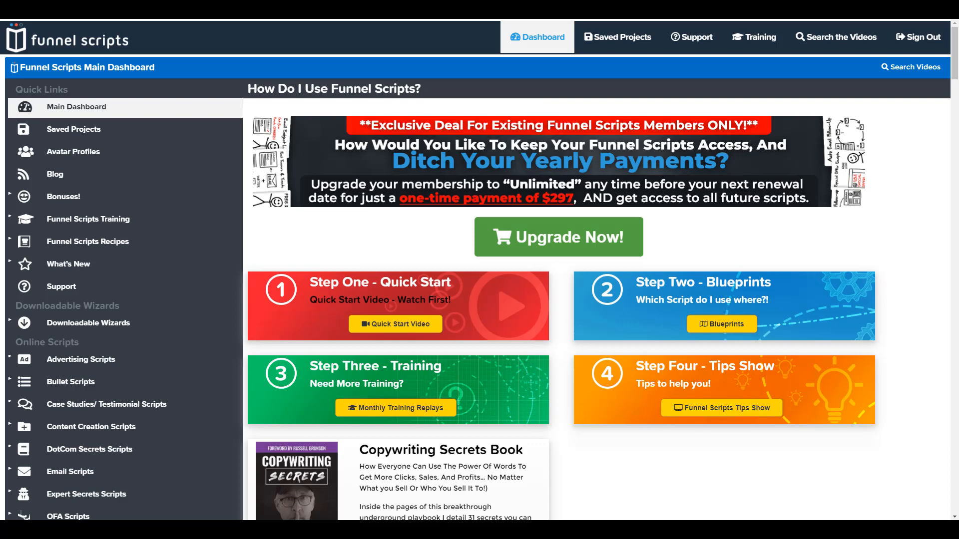
mouse_move(247, 225)
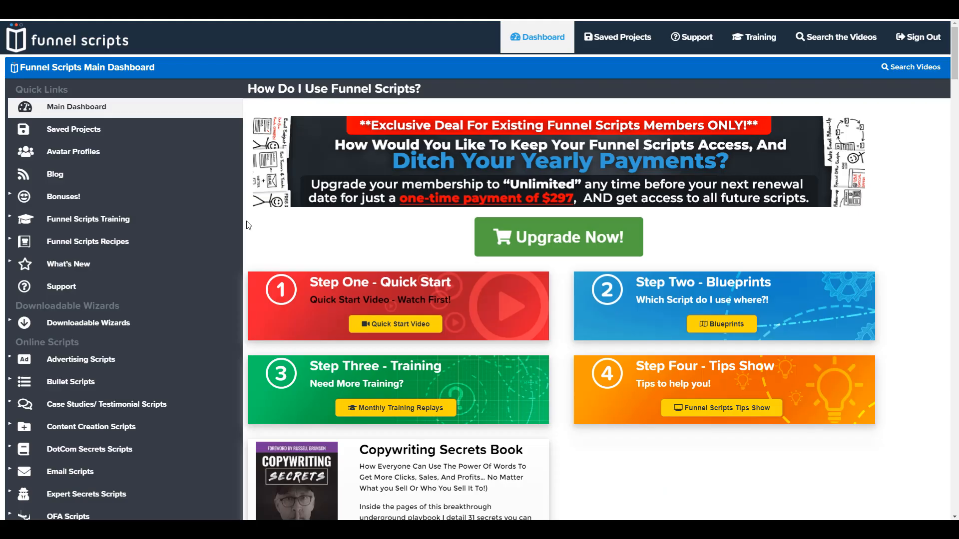
mouse_move(63, 197)
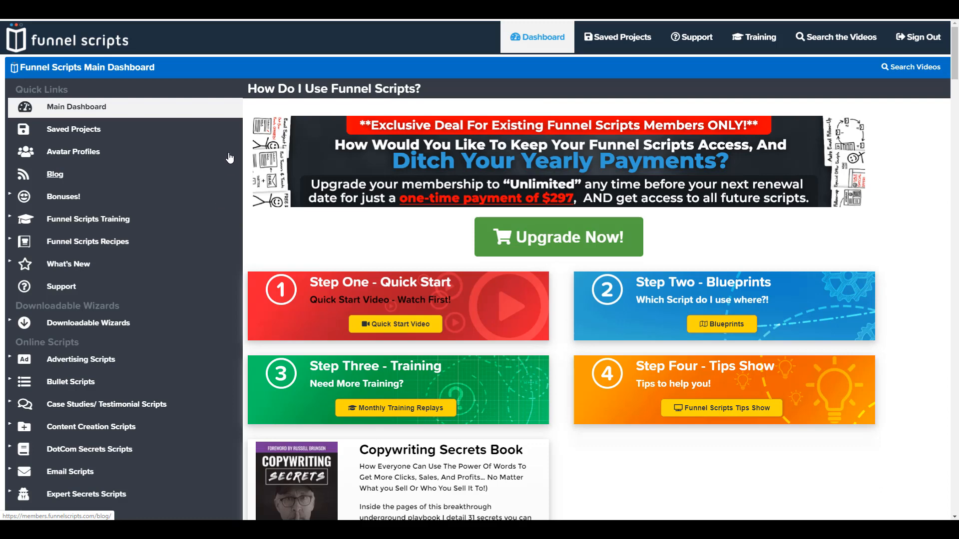
Step: Browse the sidebar script categories, peeking into the Advertising and DotCom Secrets lists
scroll(down, 3)
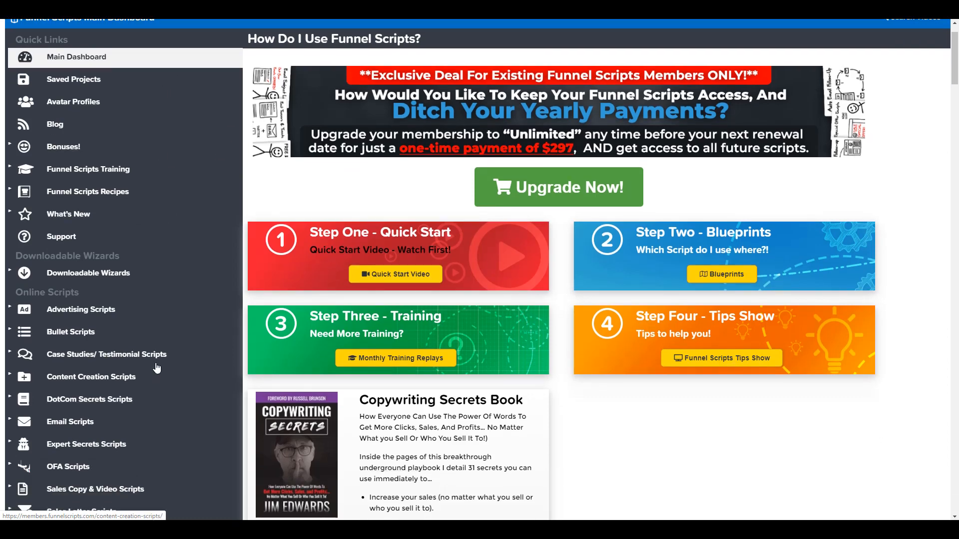
scroll(down, 3)
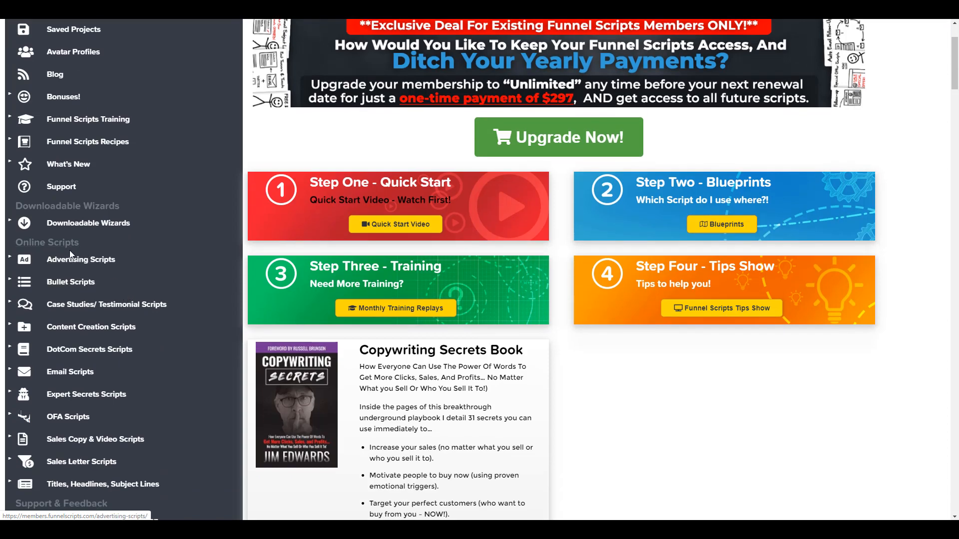
scroll(down, 3)
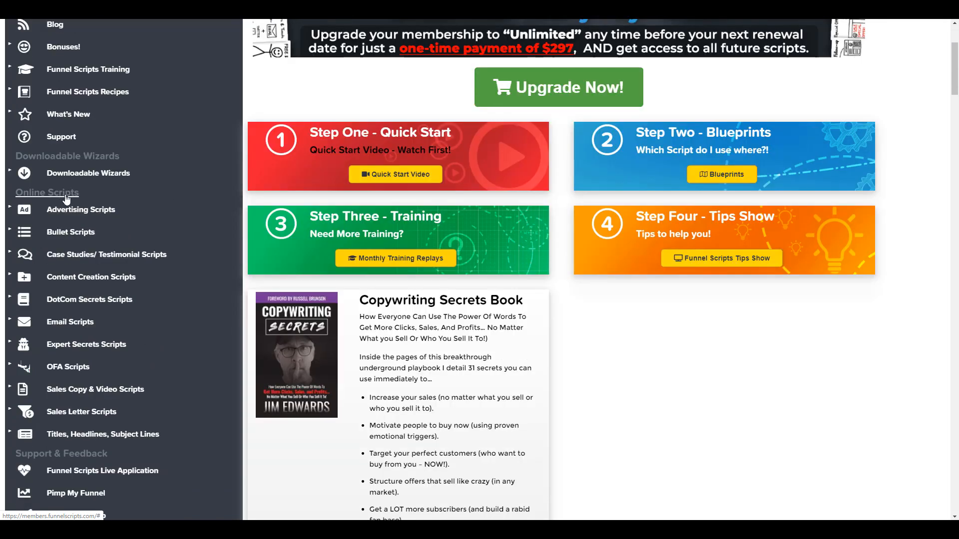
scroll(down, 3)
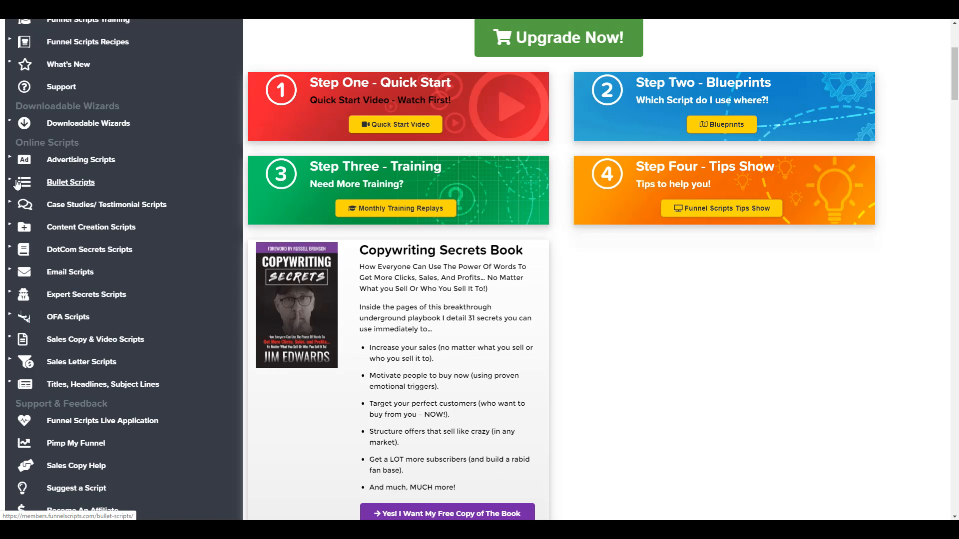
click(69, 182)
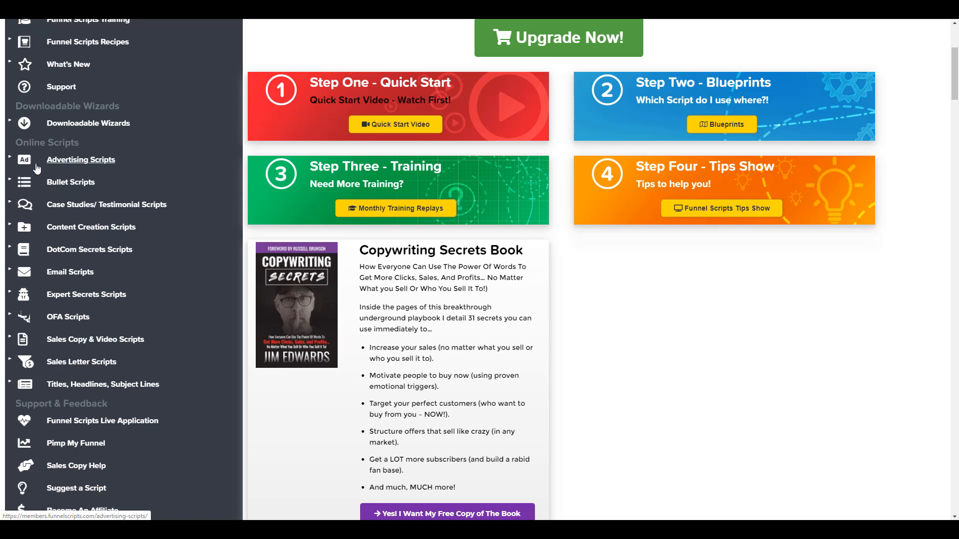
click(80, 160)
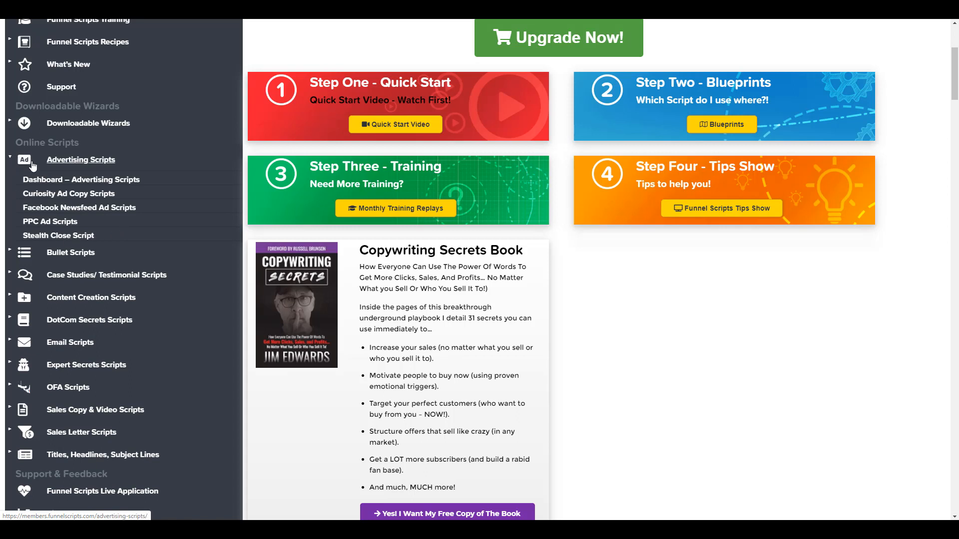
click(80, 160)
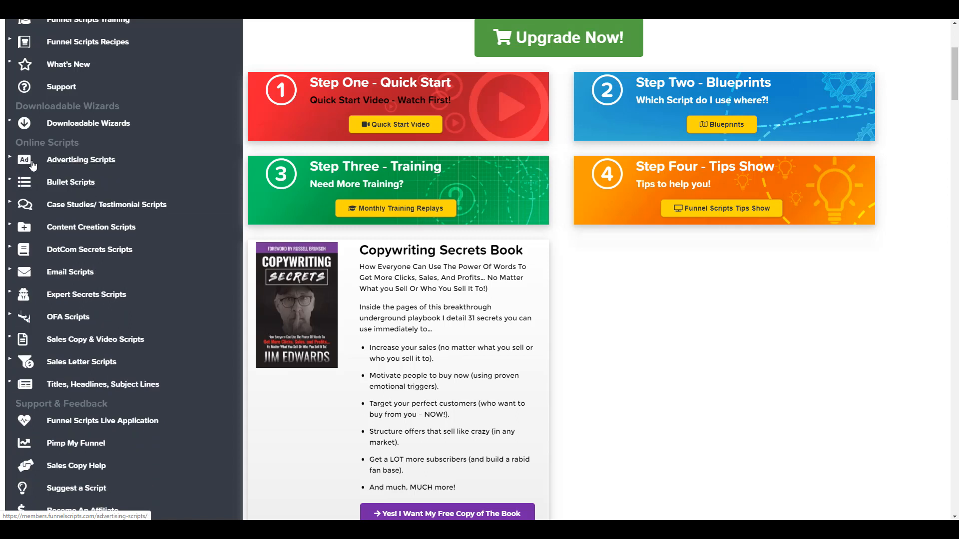
scroll(down, 3)
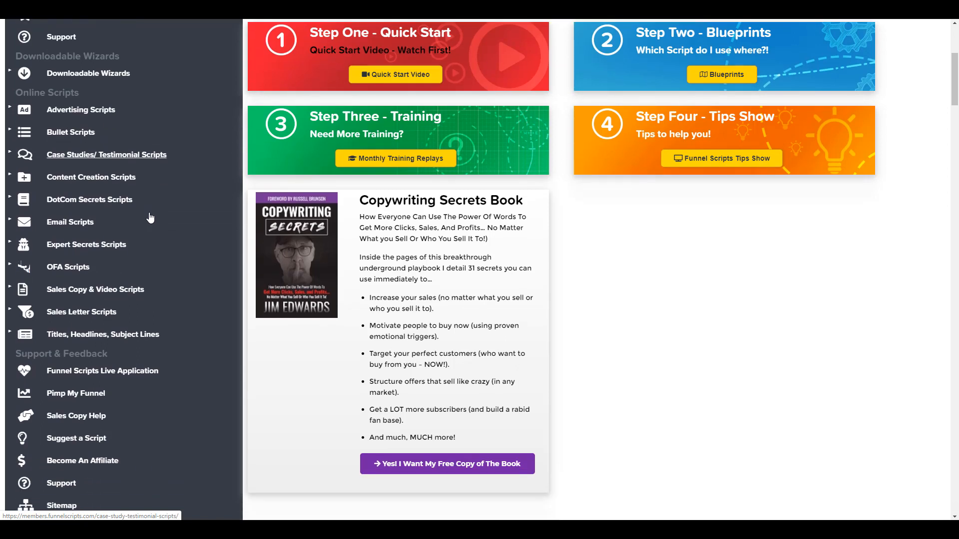
mouse_move(32, 157)
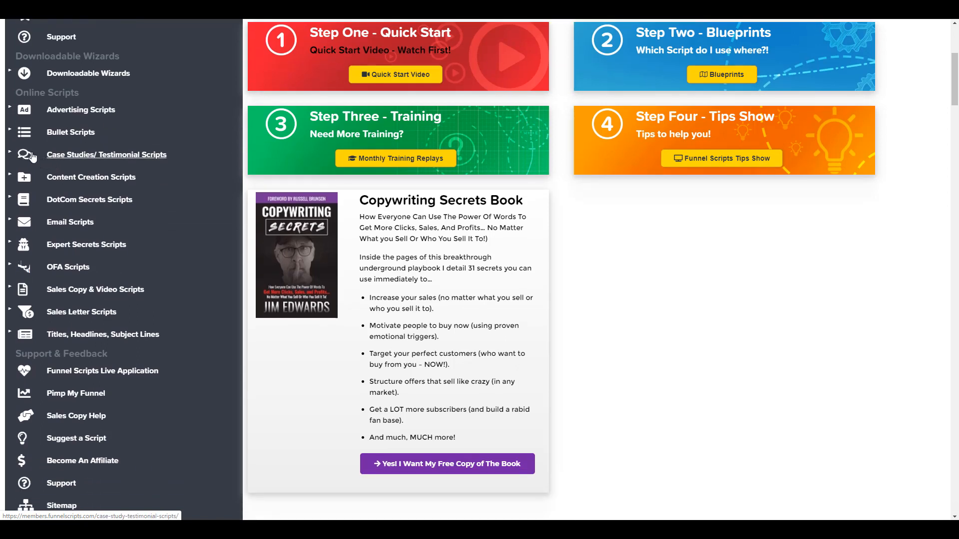
mouse_move(91, 181)
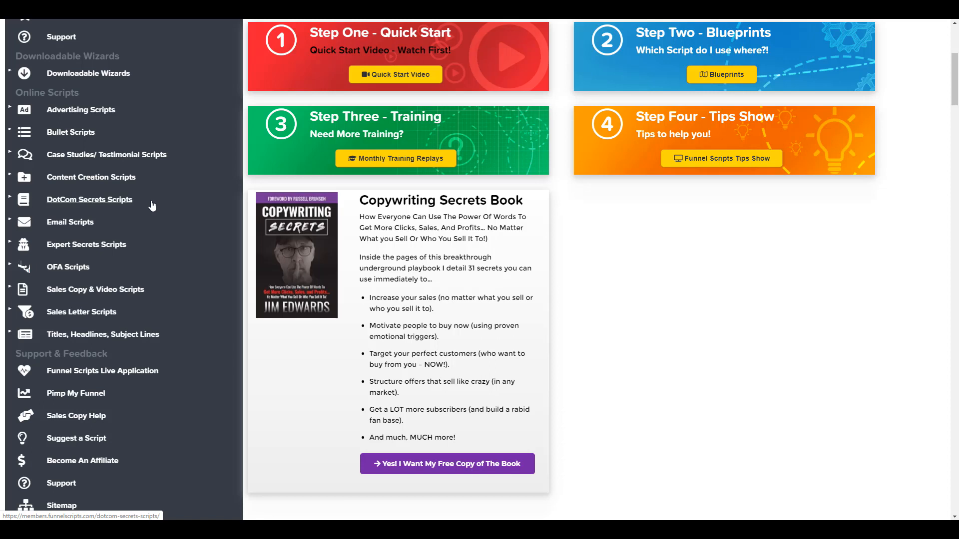
click(89, 200)
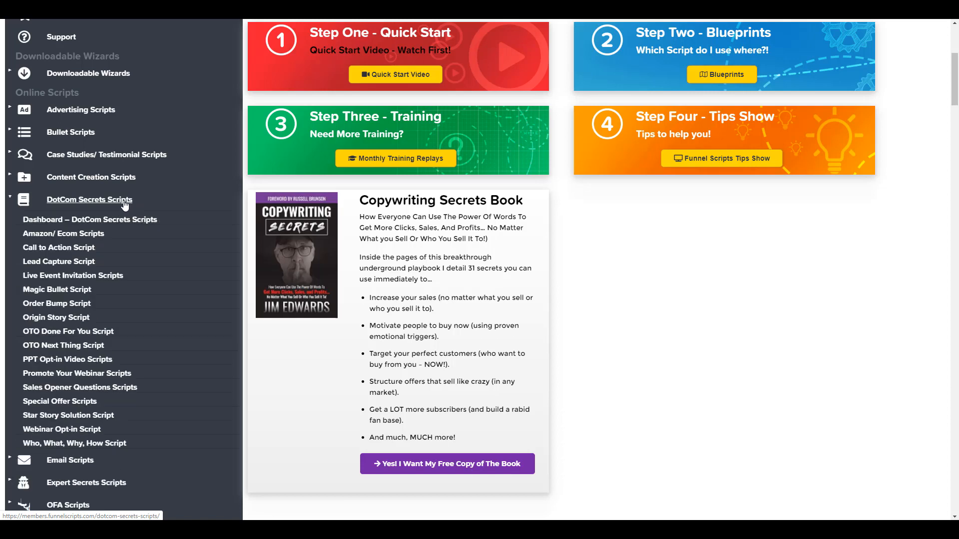
mouse_move(59, 262)
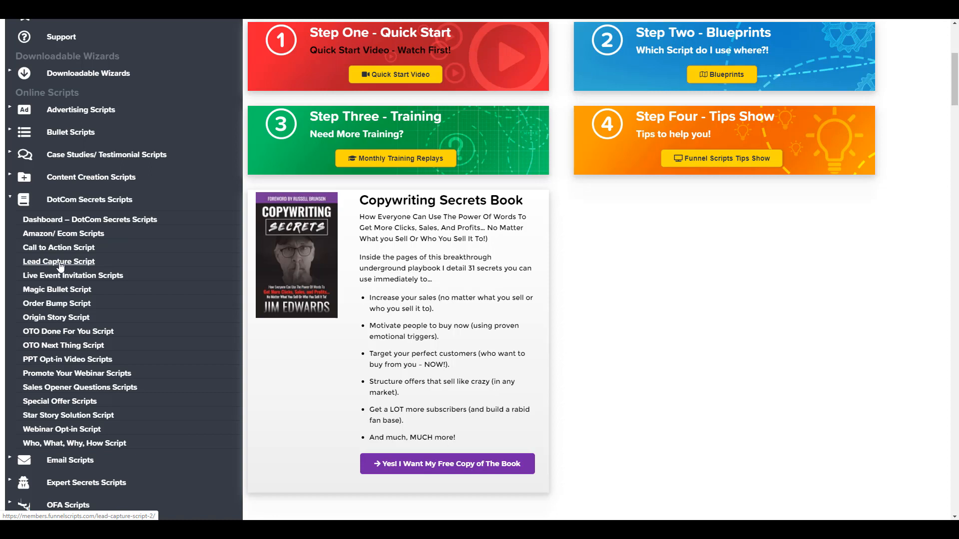
scroll(down, 3)
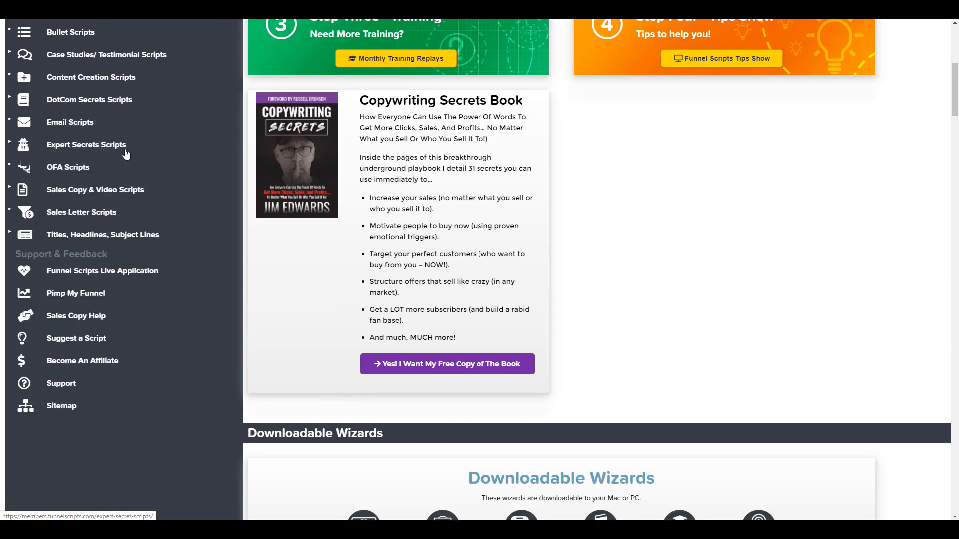
mouse_move(68, 166)
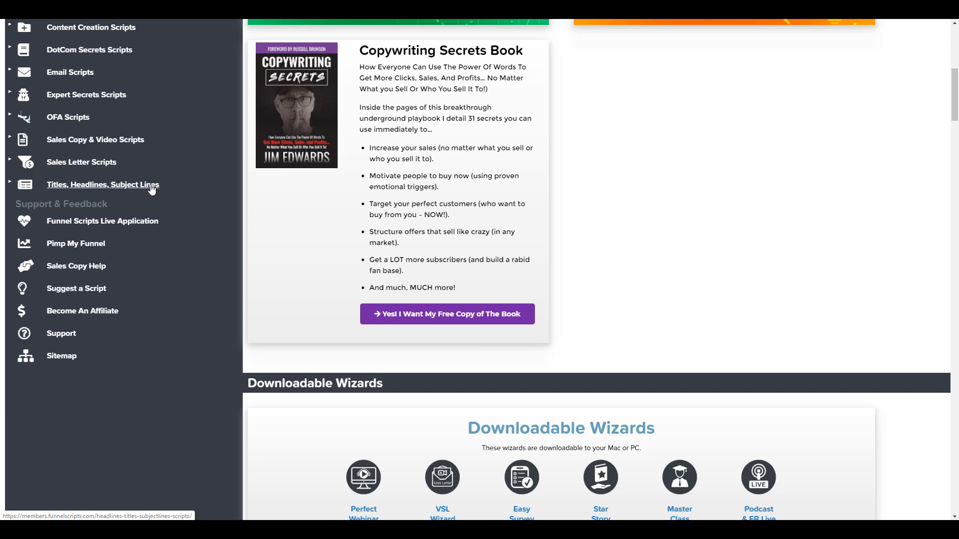
Step: Expand Titles, Headlines, Subject Lines and go to its scripts dashboard
click(103, 184)
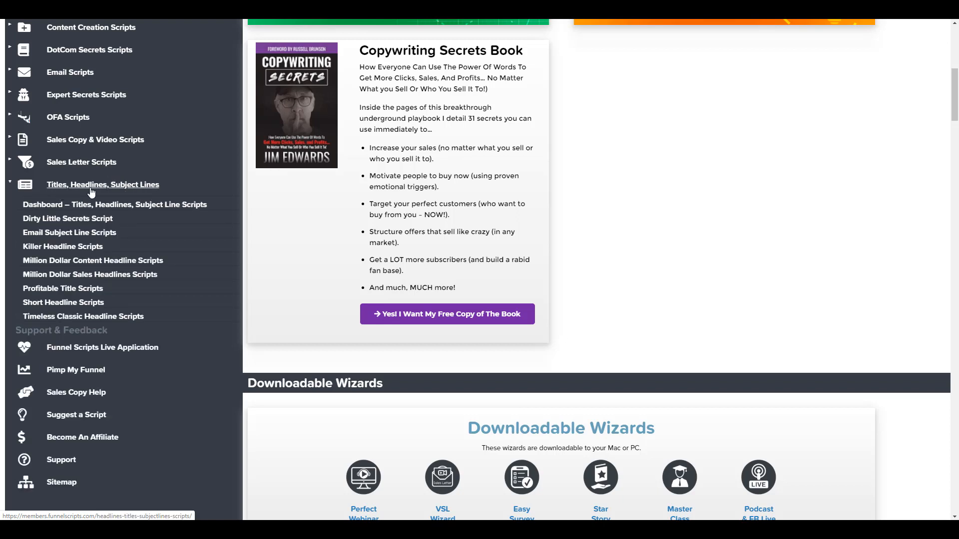
click(103, 184)
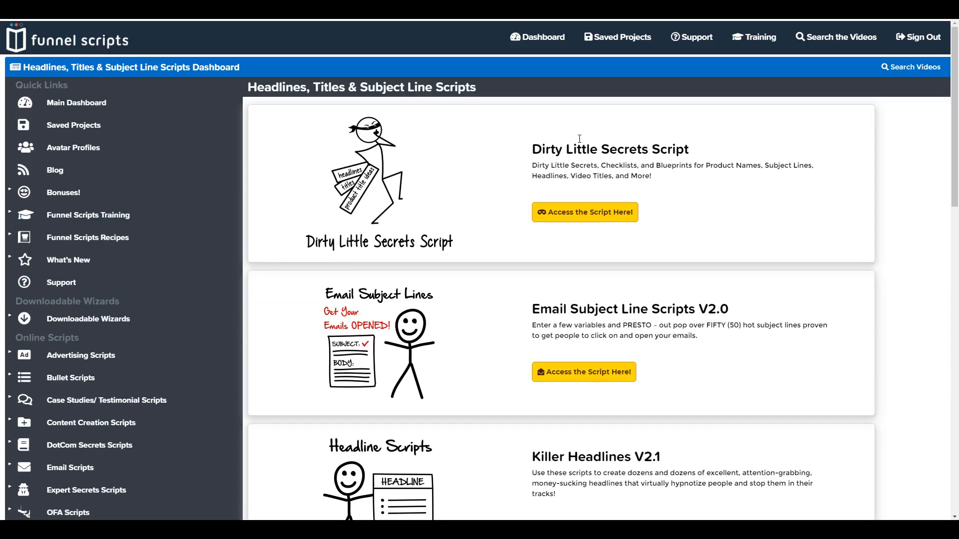
Step: Launch Timeless Classic Headline Scripts via its 'Access the Script Here!' link on the dashboard
scroll(down, 3)
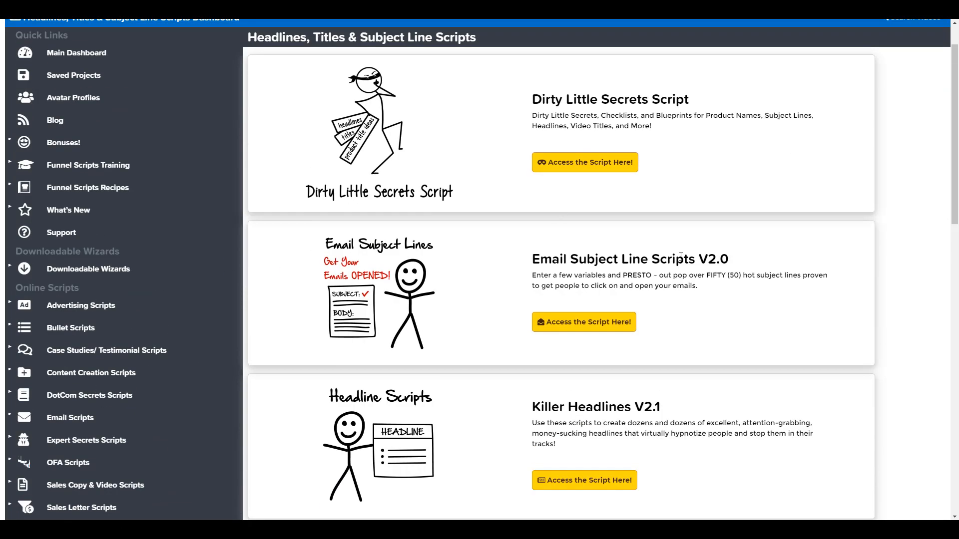
scroll(down, 3)
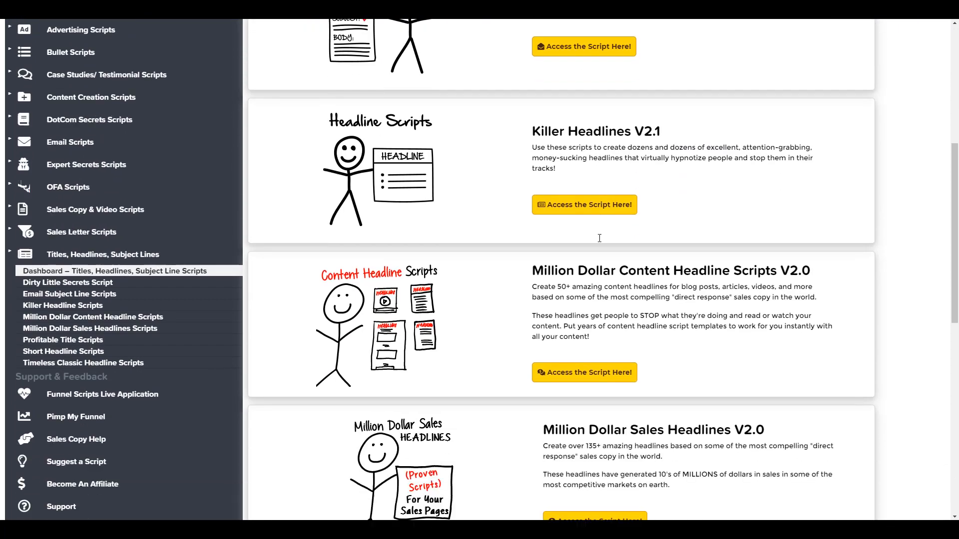
scroll(down, 3)
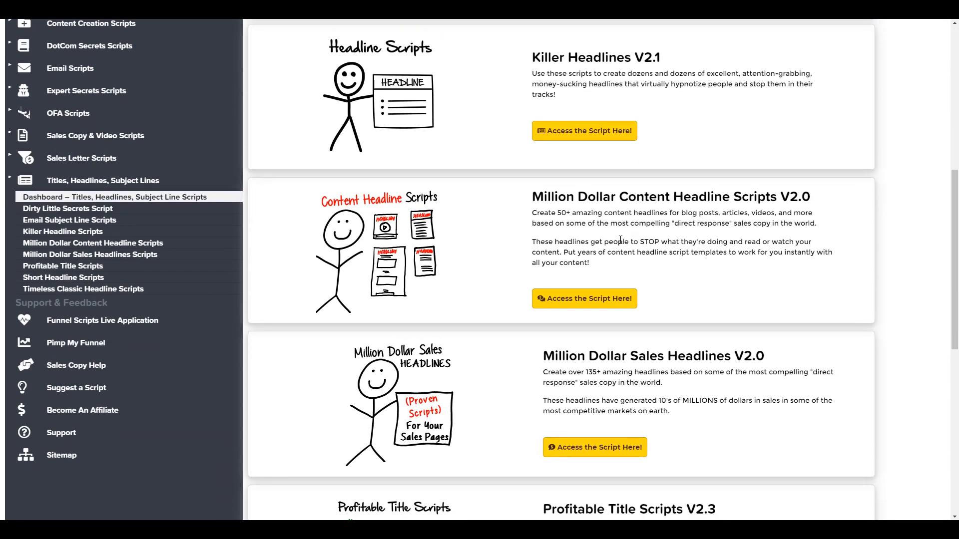
scroll(down, 3)
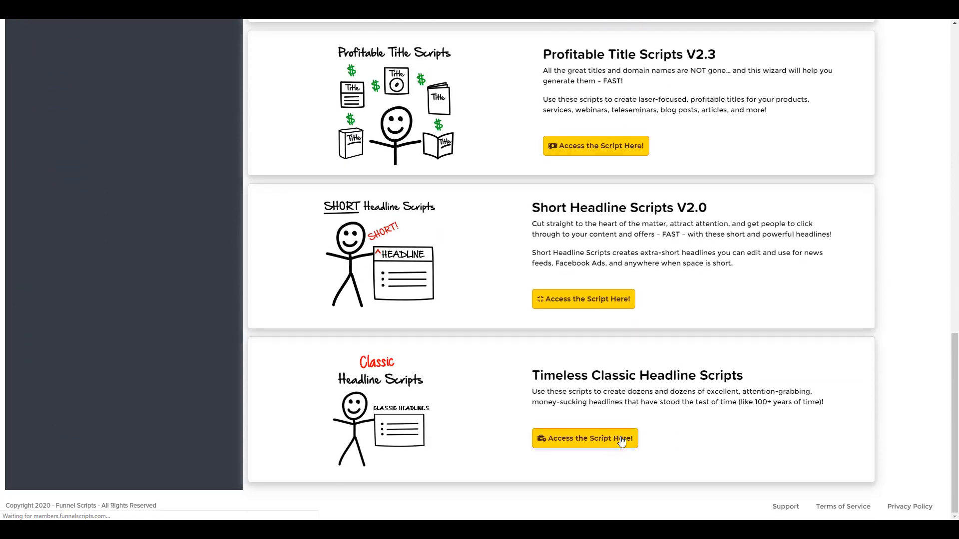
click(584, 438)
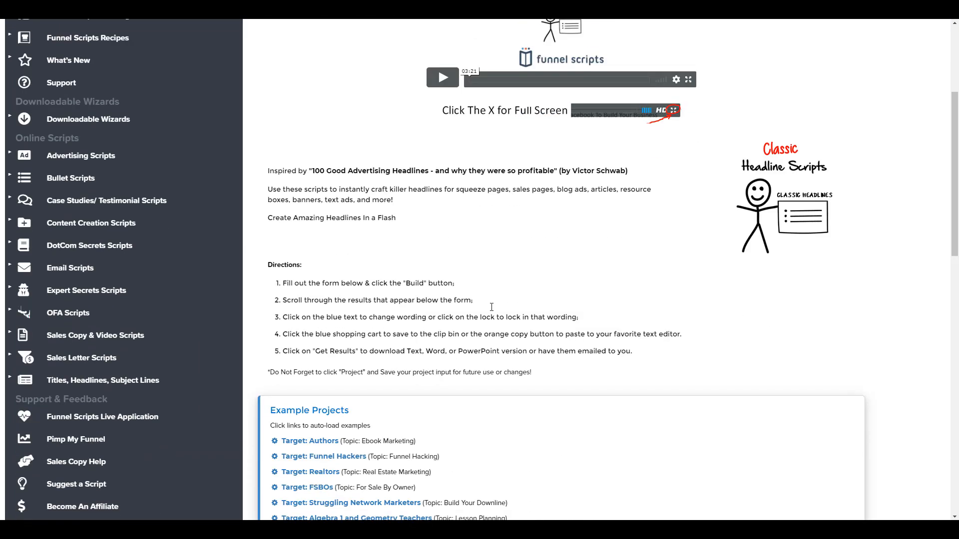
scroll(down, 3)
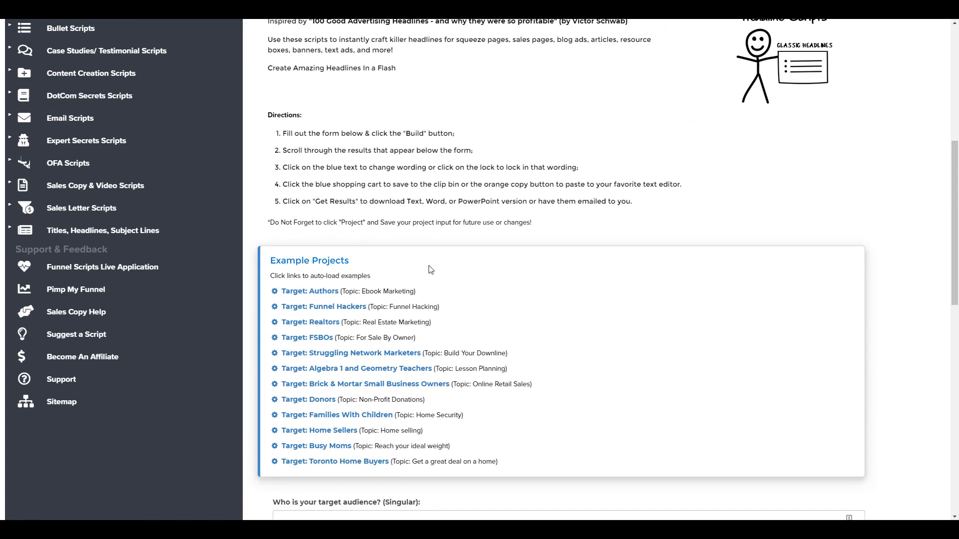
scroll(down, 3)
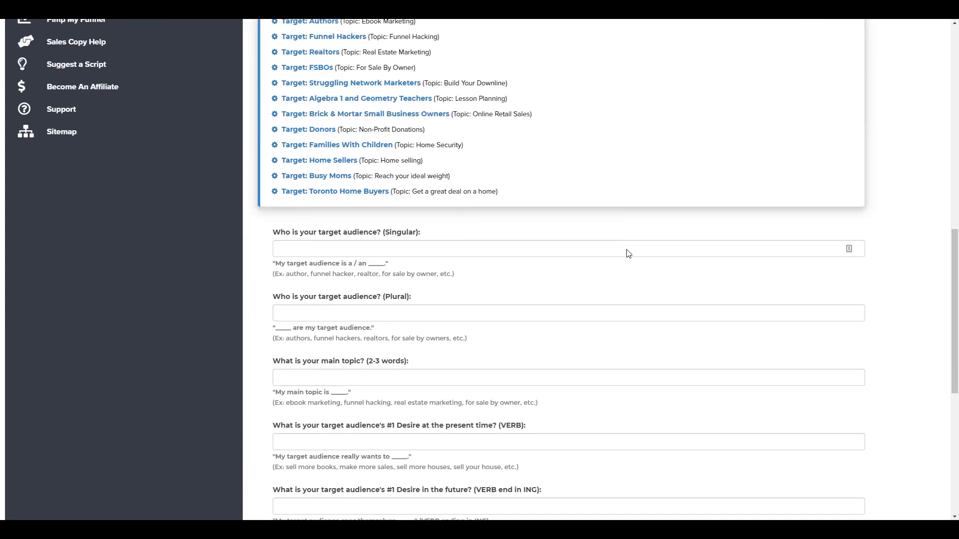
scroll(down, 3)
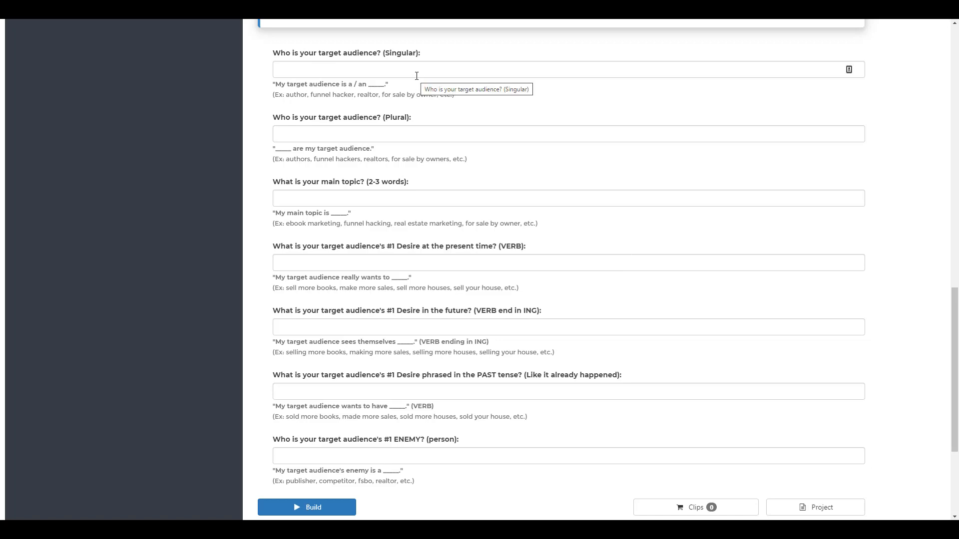
mouse_move(403, 116)
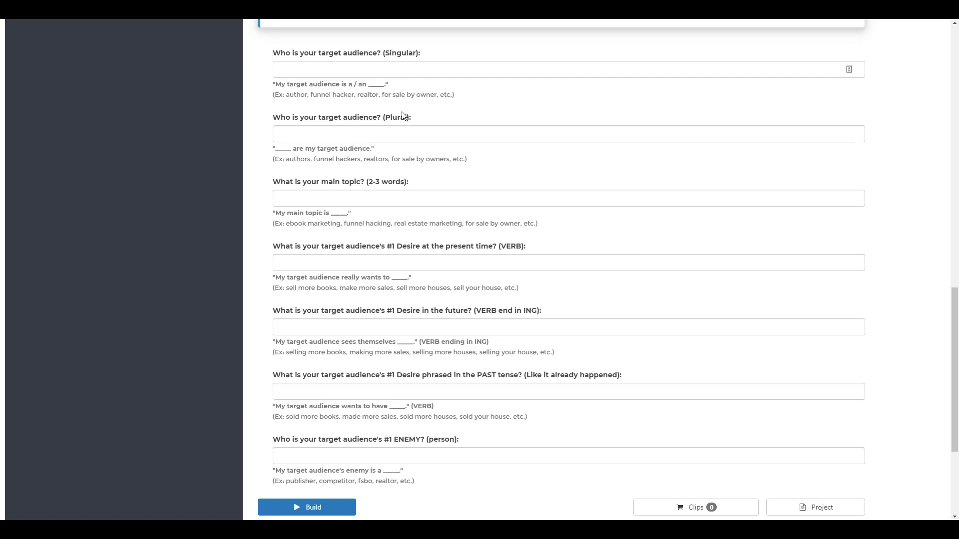
mouse_move(372, 269)
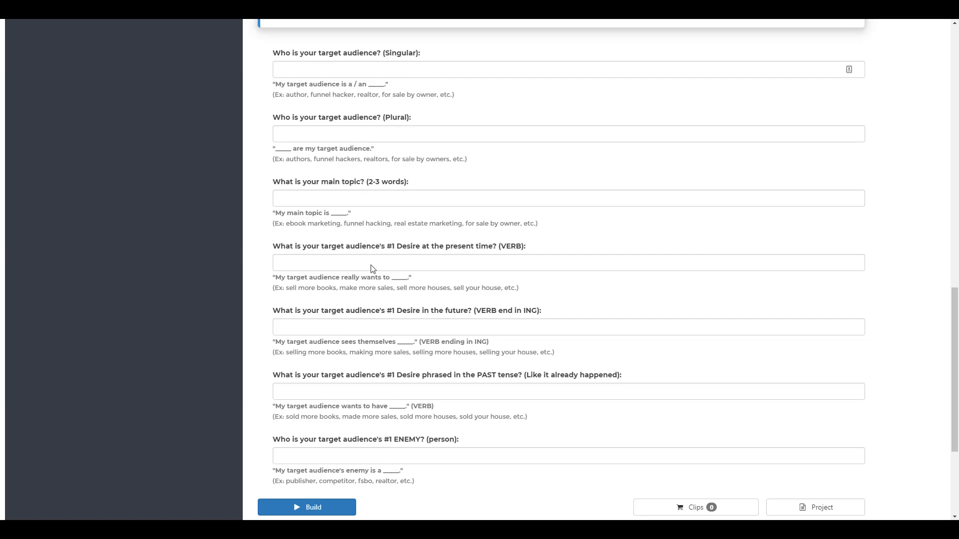
mouse_move(383, 258)
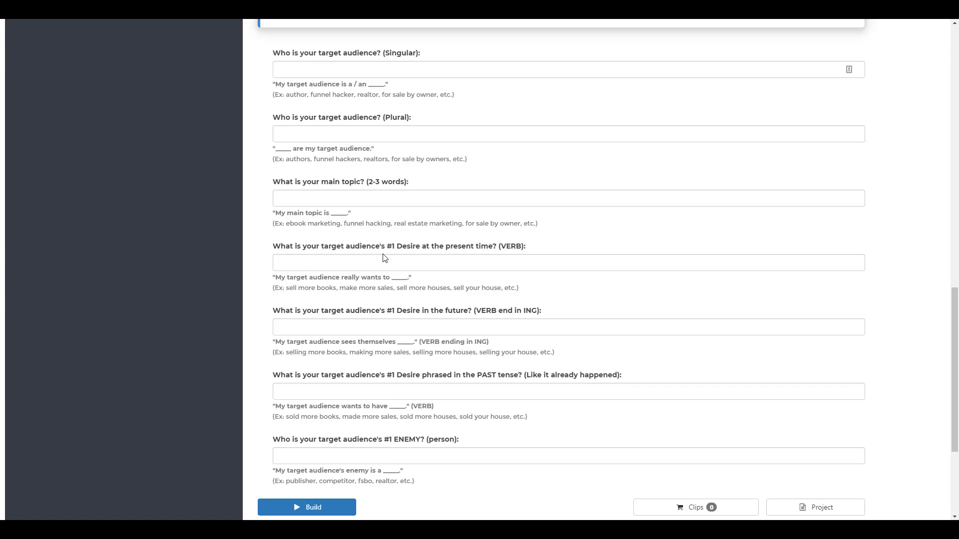
mouse_move(432, 294)
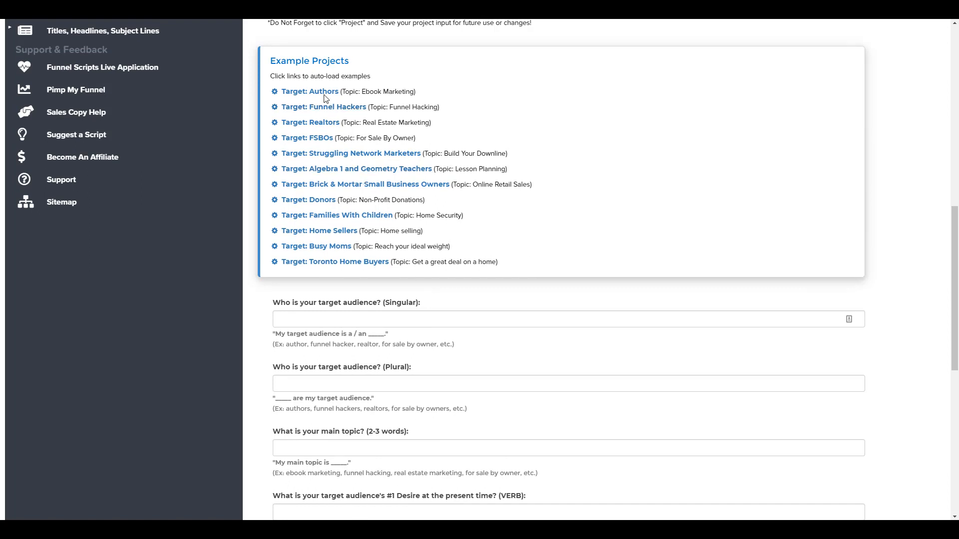
Step: Load the 'Target: Authors' example (author, ebook marketing, sell more books, publisher enemy) and build headlines
click(310, 90)
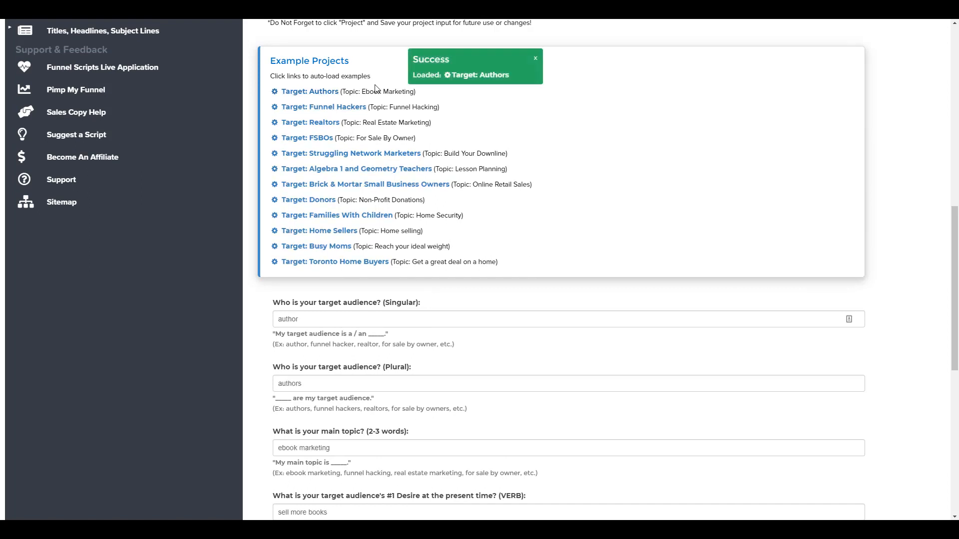
scroll(down, 3)
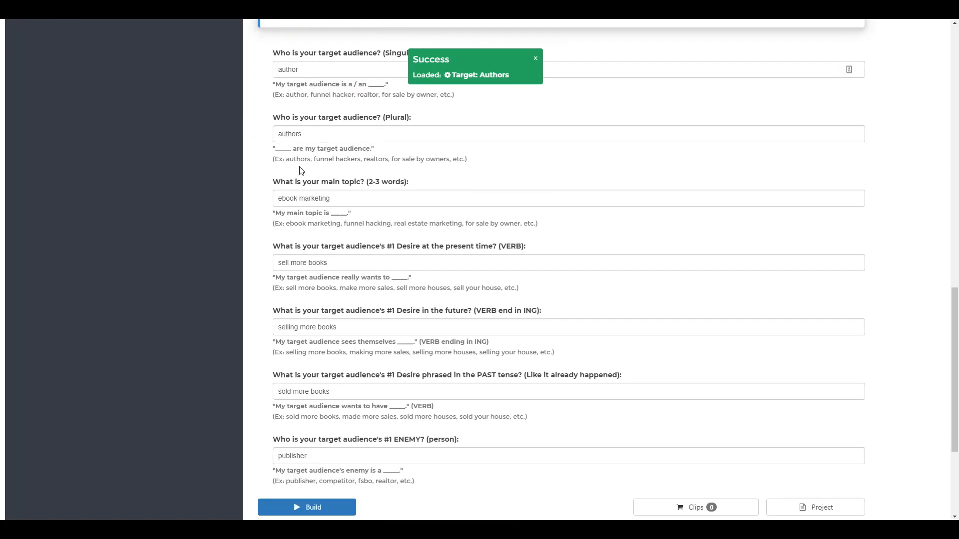
scroll(down, 3)
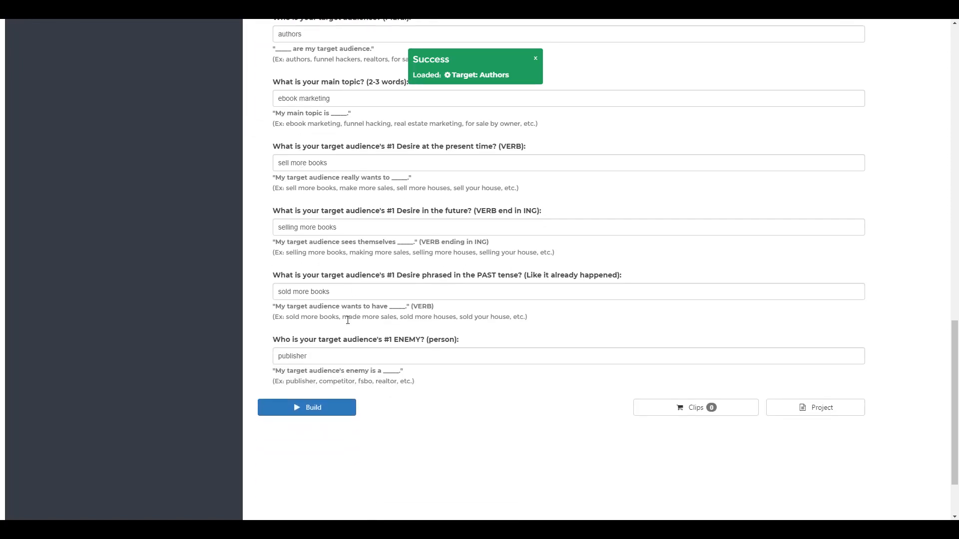
click(307, 407)
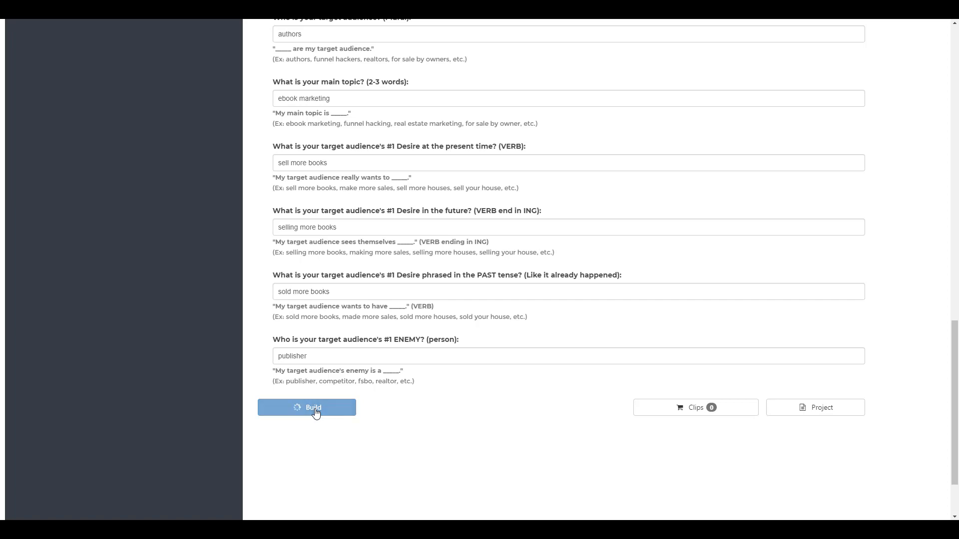
Step: Let Build produce the 100+ Timeless Classic headlines for authors and ebook marketing
click(307, 408)
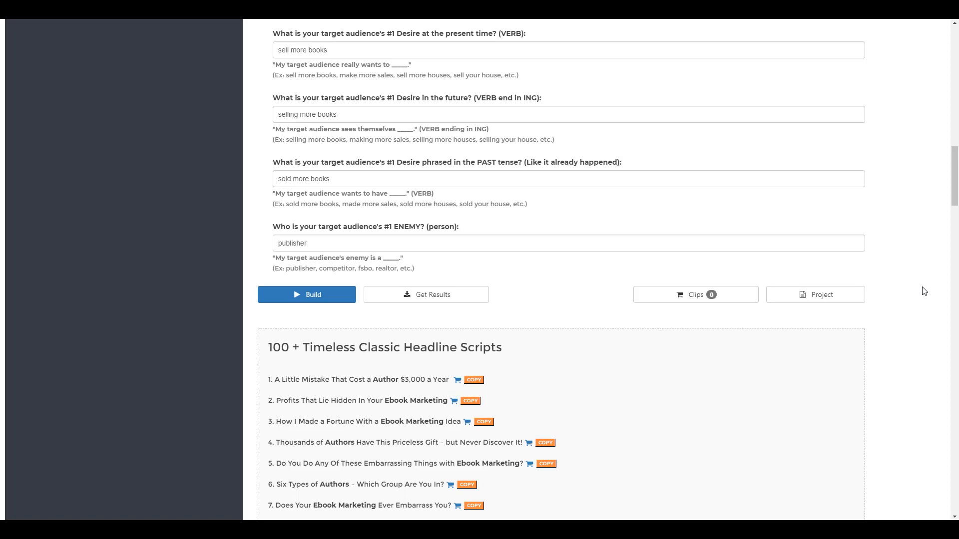
mouse_move(944, 160)
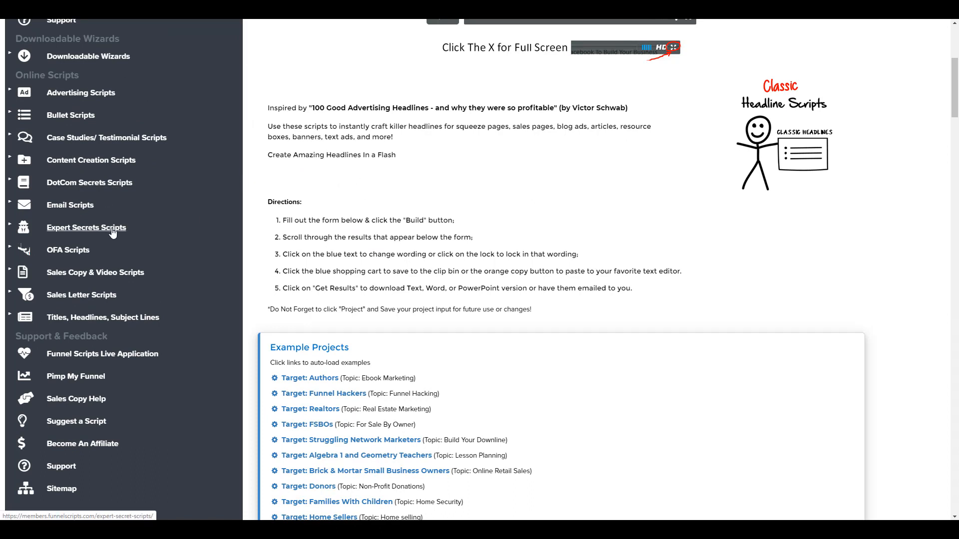
mouse_move(91, 160)
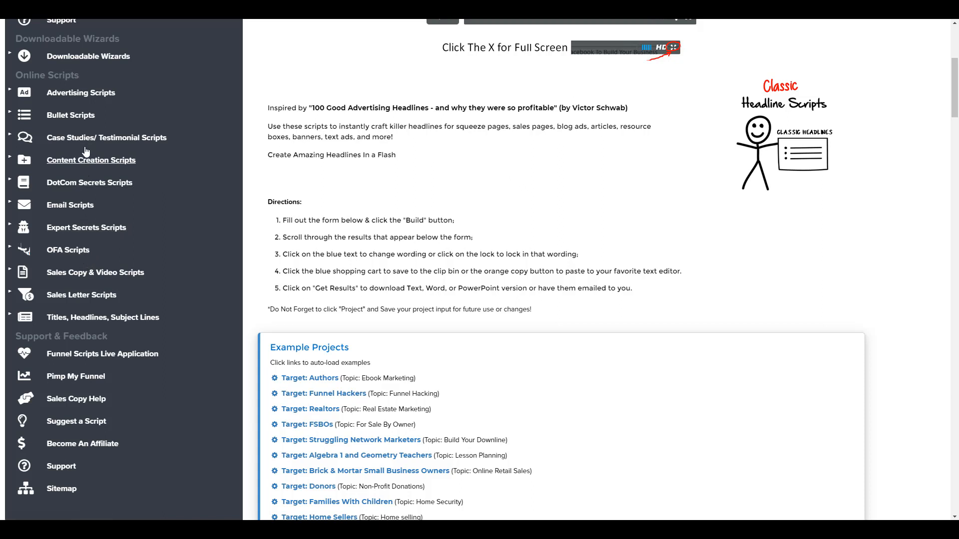
mouse_move(70, 205)
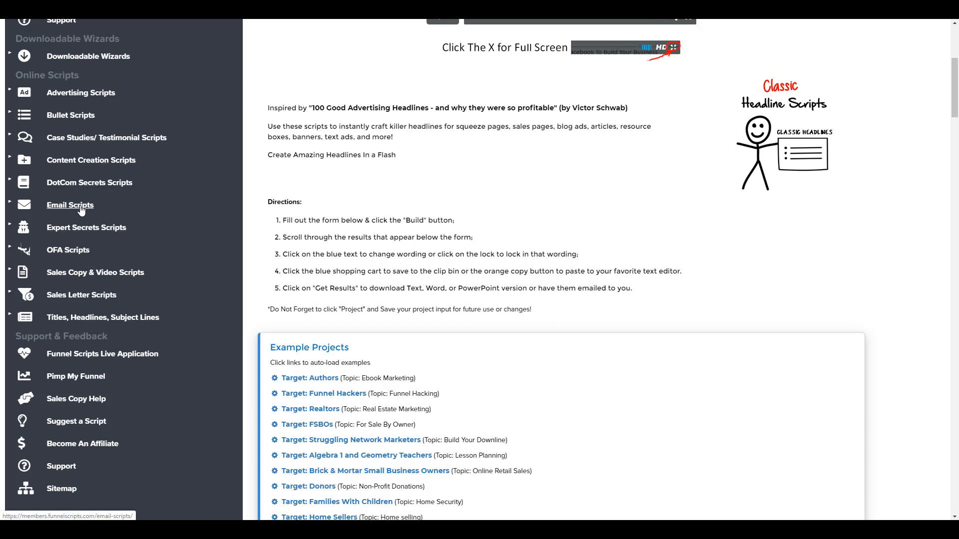
Step: Expand Email Scripts in the sidebar, then bring the authors form and generated headlines back into view
click(70, 204)
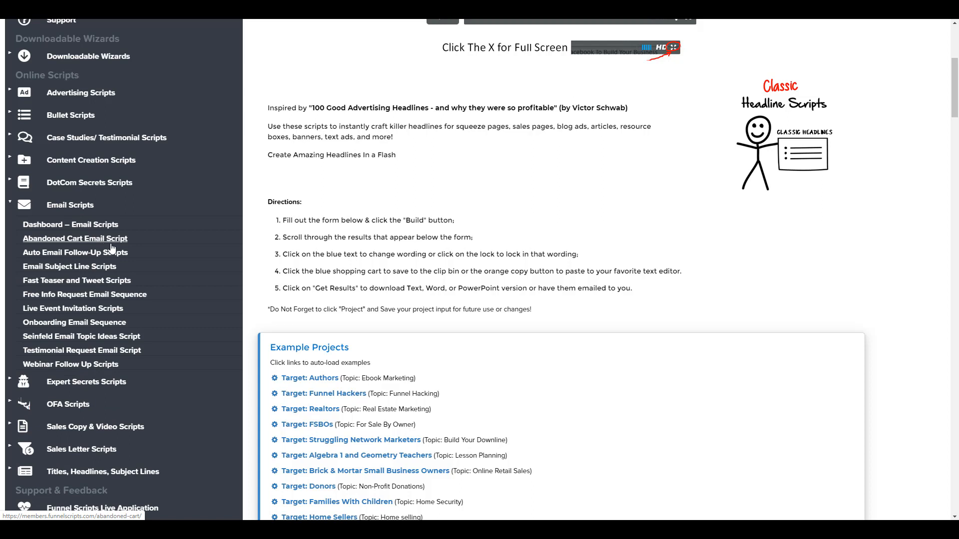
scroll(down, 3)
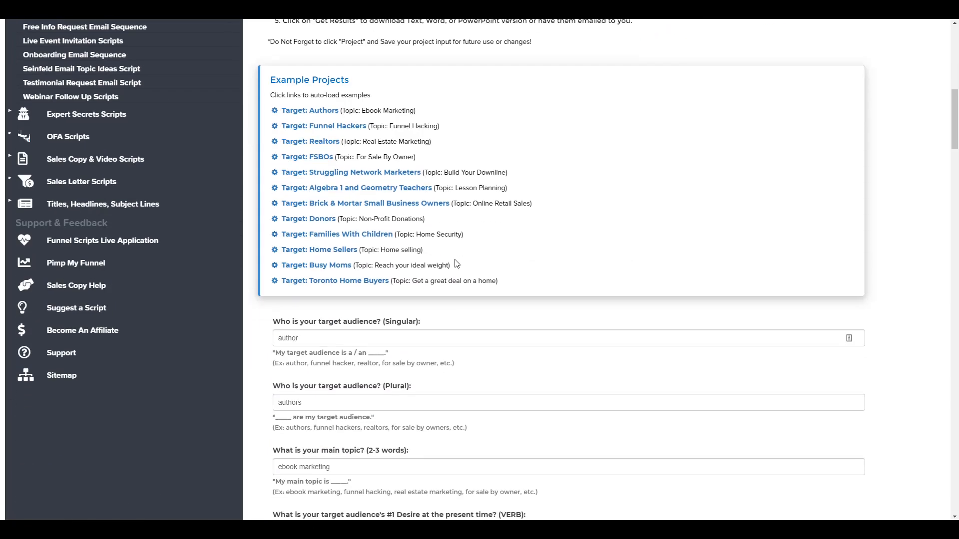
scroll(down, 3)
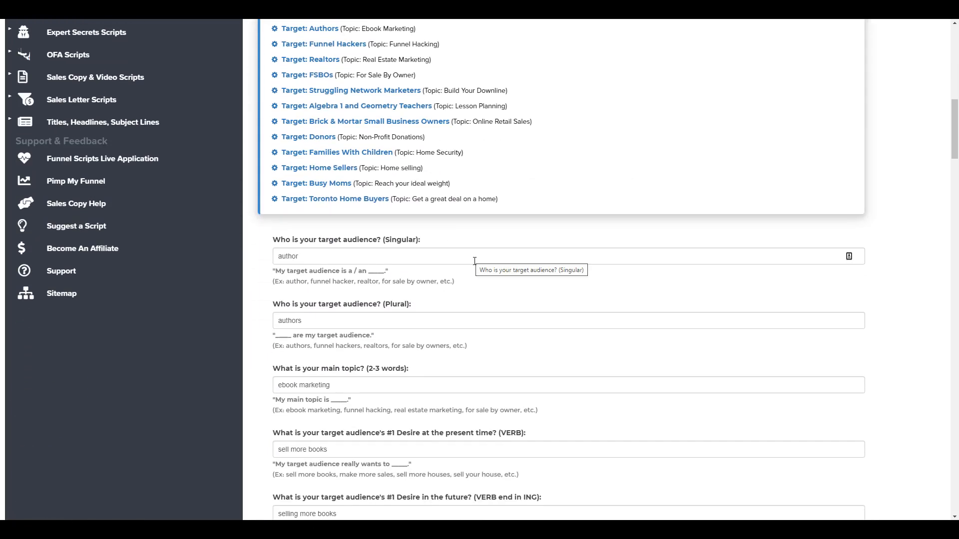
scroll(down, 3)
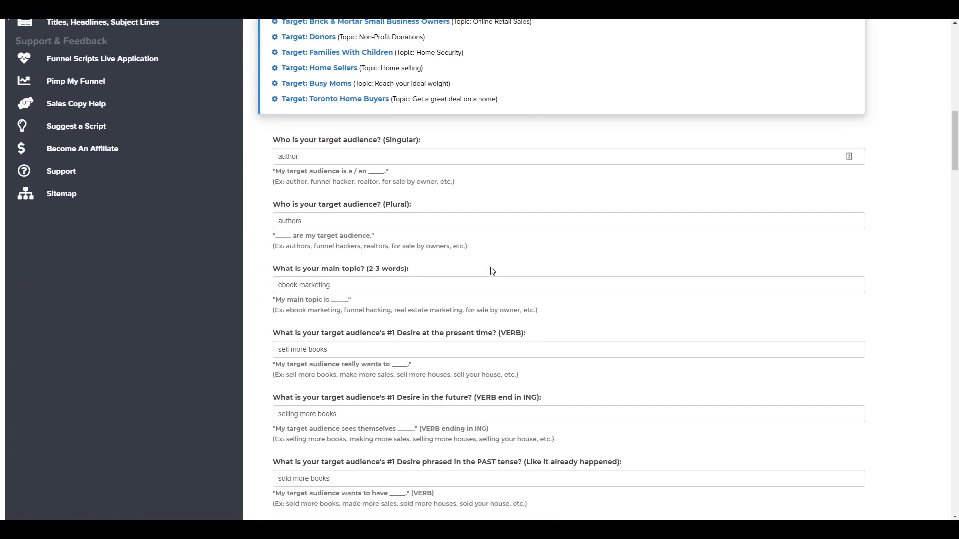
scroll(down, 3)
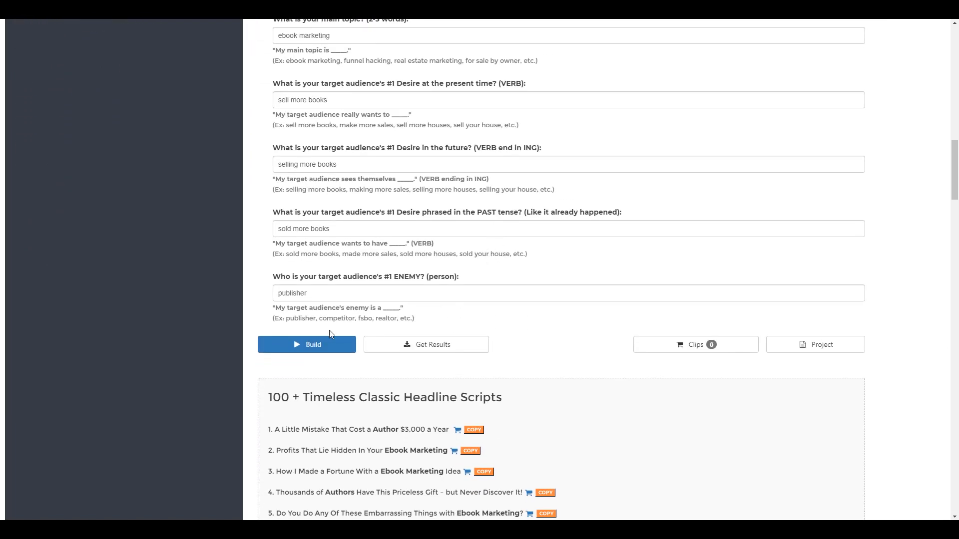
mouse_move(561, 270)
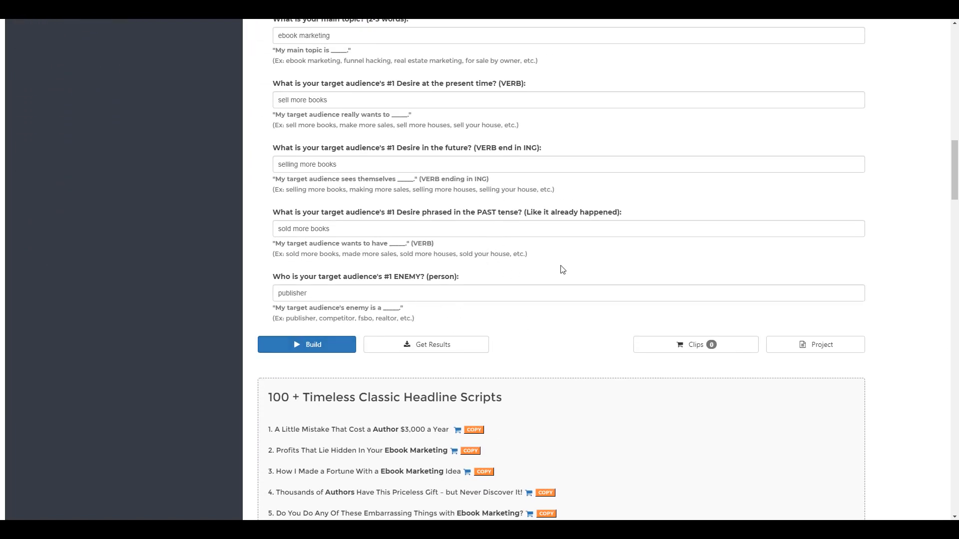